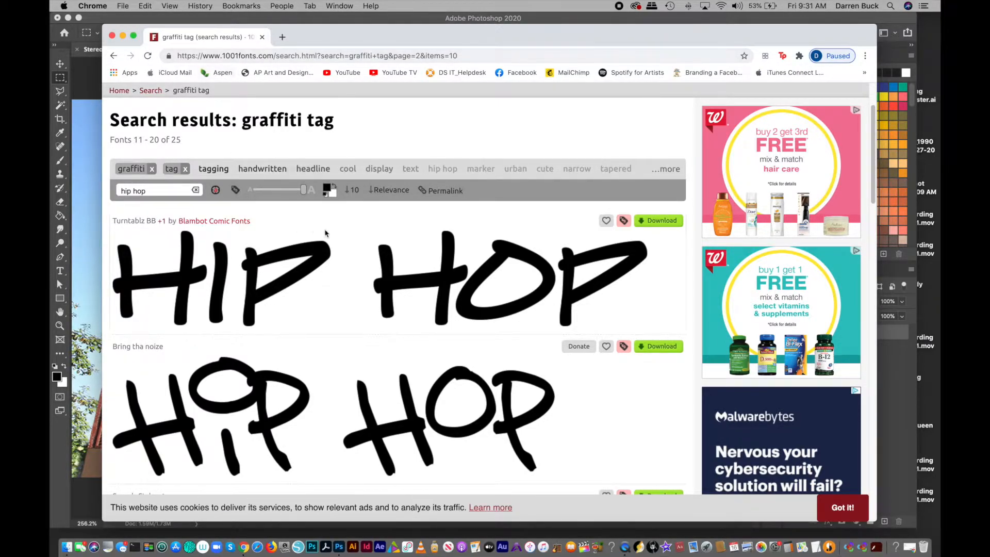
mouse_move(351, 265)
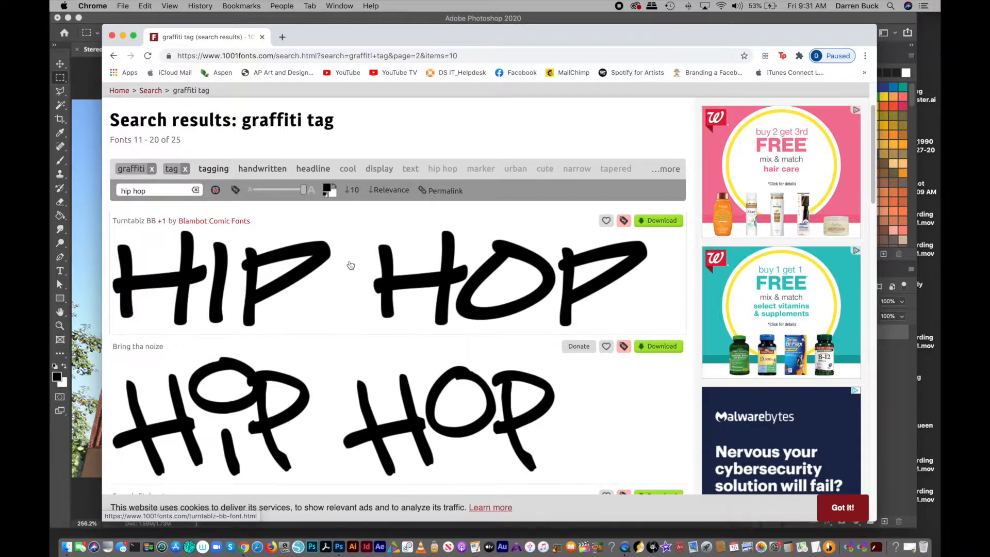
mouse_move(522, 216)
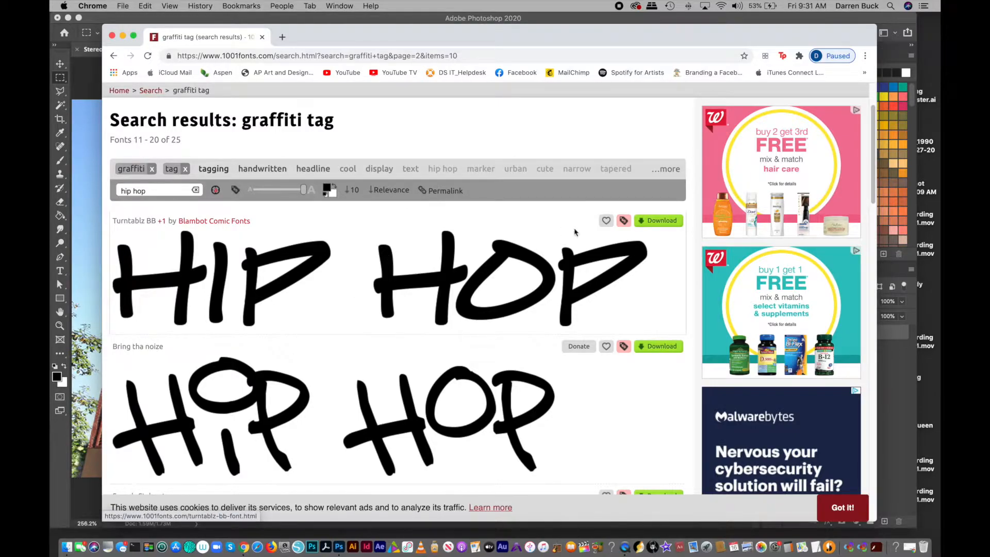
mouse_move(327, 389)
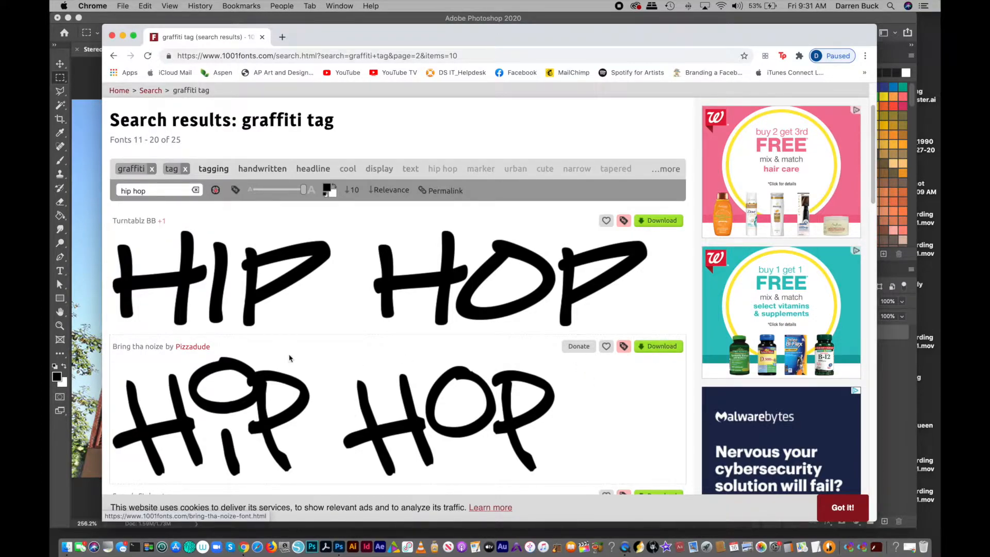
mouse_move(346, 411)
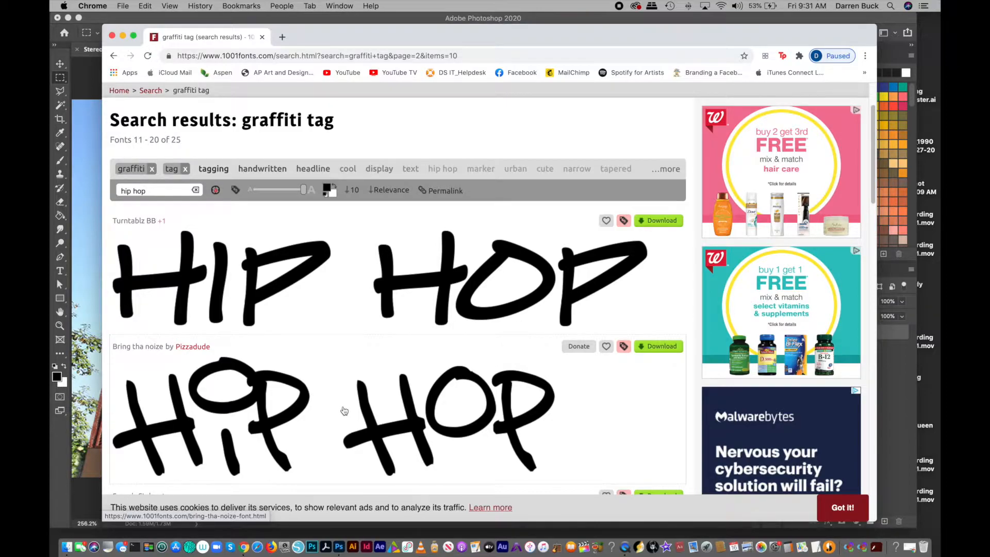
mouse_move(368, 390)
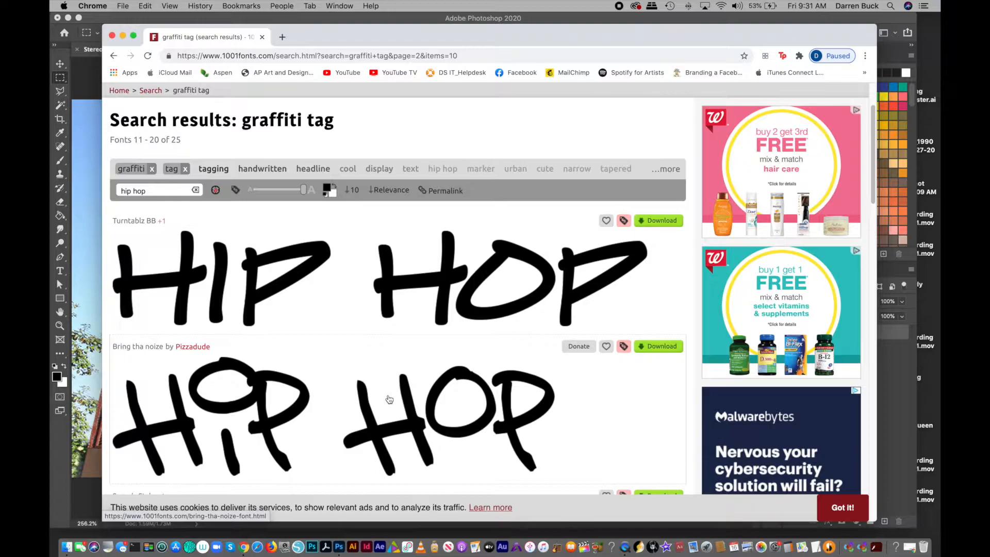
Step: Bring up the copy options on the Bring tha noize HIP HOP preview image
right_click(389, 398)
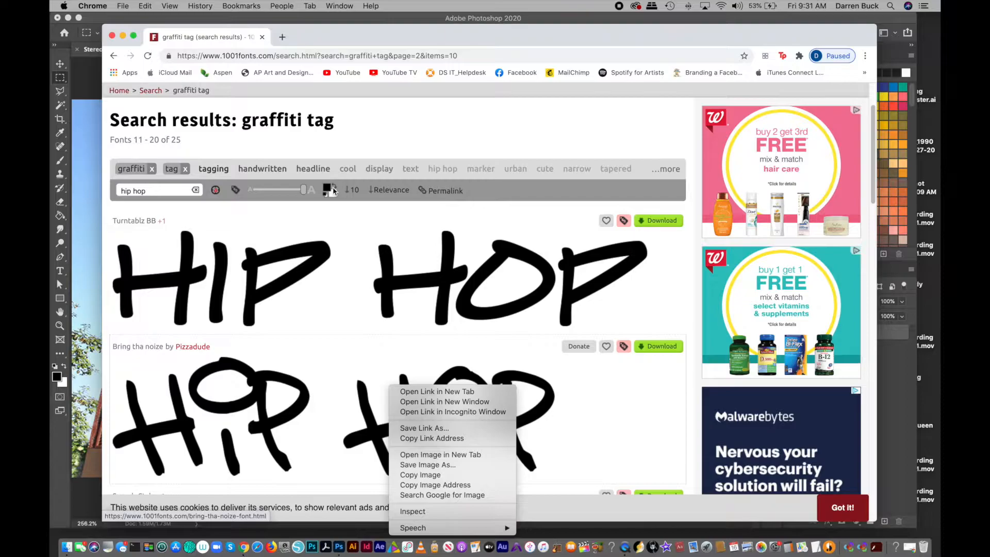
mouse_move(362, 299)
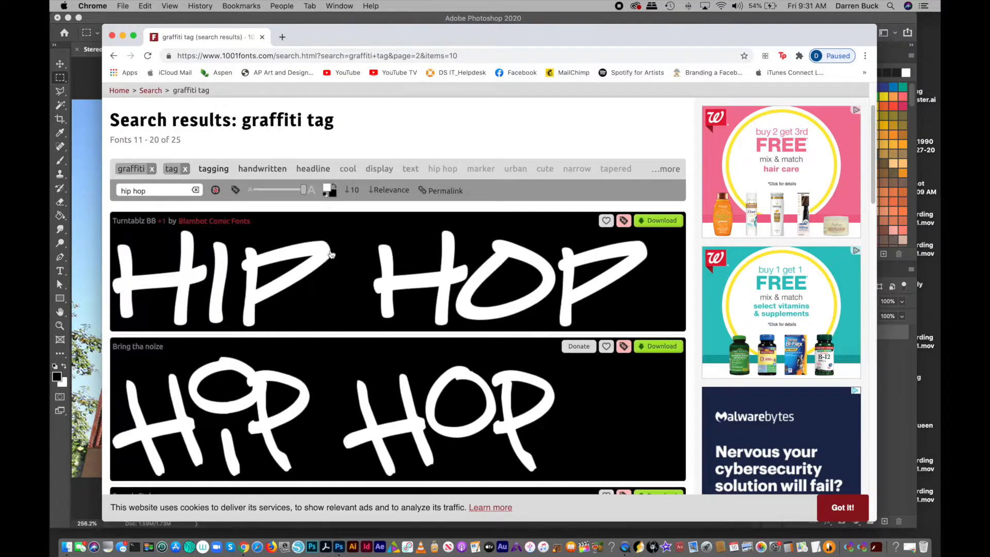
mouse_move(442, 278)
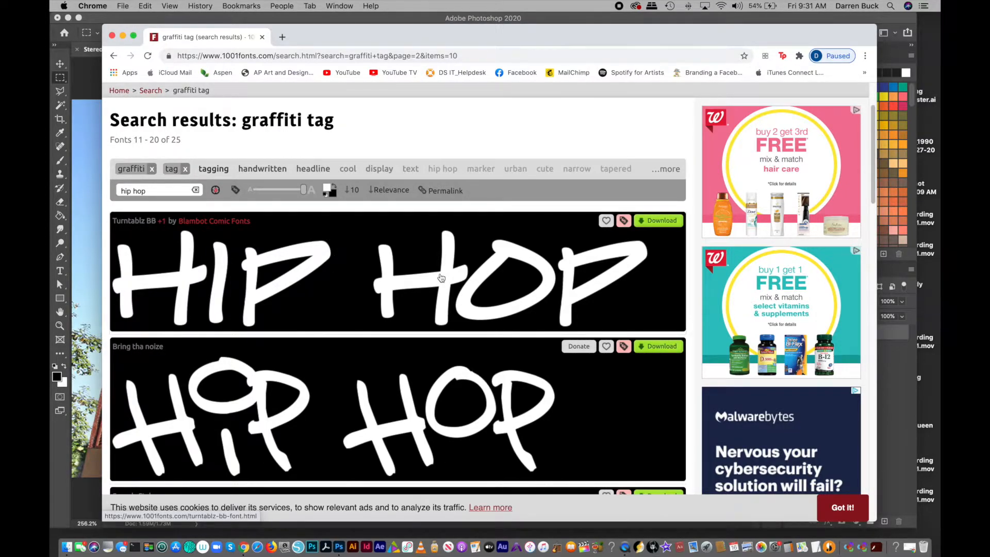
mouse_move(491, 277)
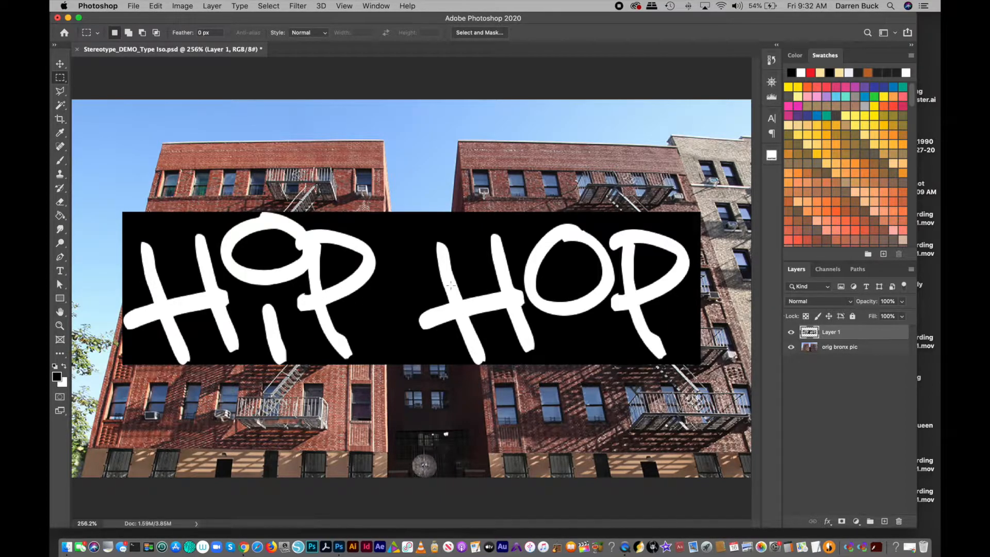
mouse_move(199, 217)
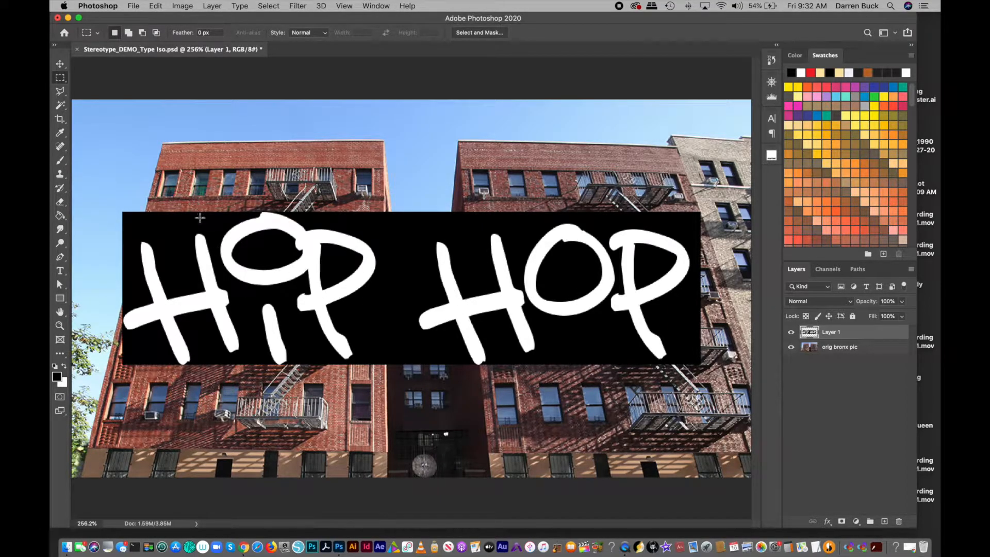
mouse_move(60, 105)
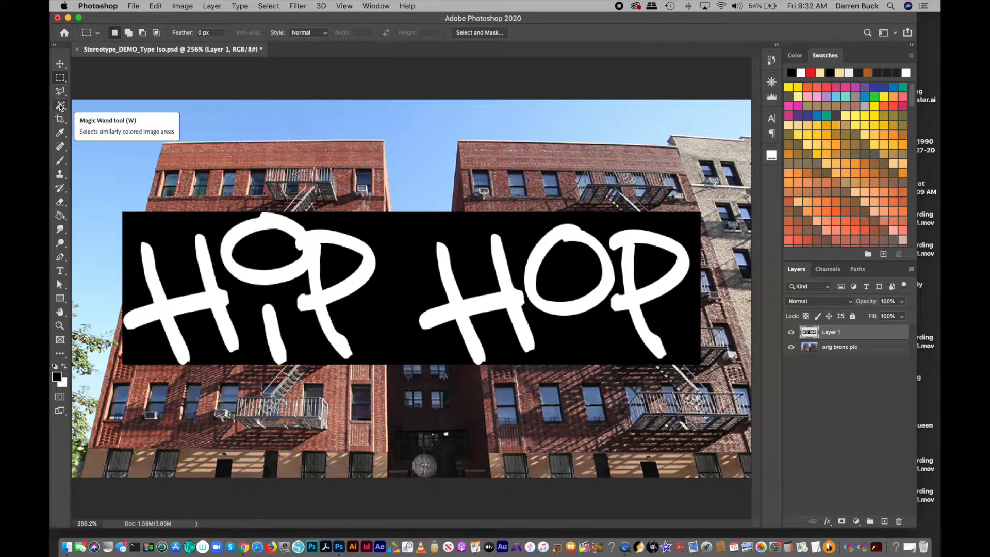
Step: Magic-wand one white letter and extend via Select > Similar to all white HIP HOP lettering
left_click(60, 105)
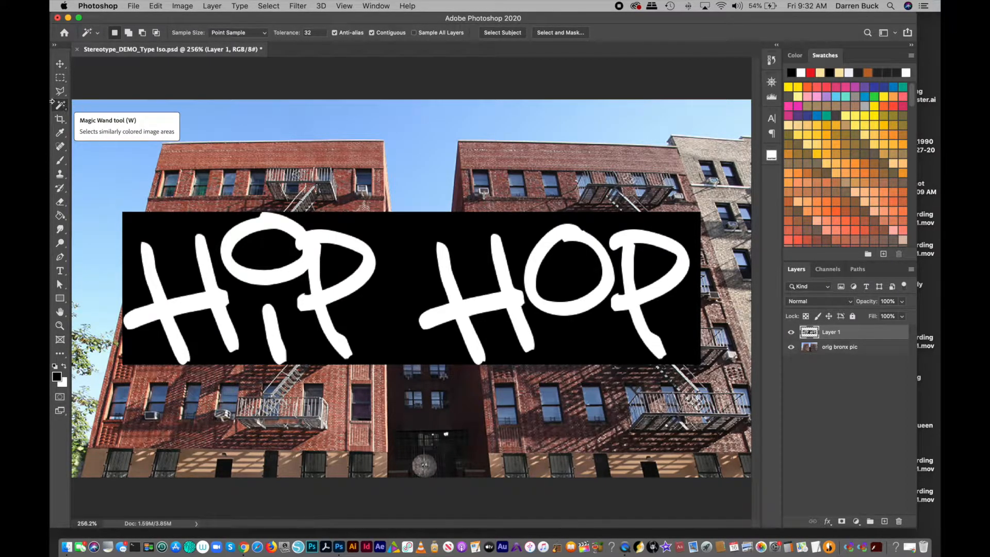
mouse_move(508, 301)
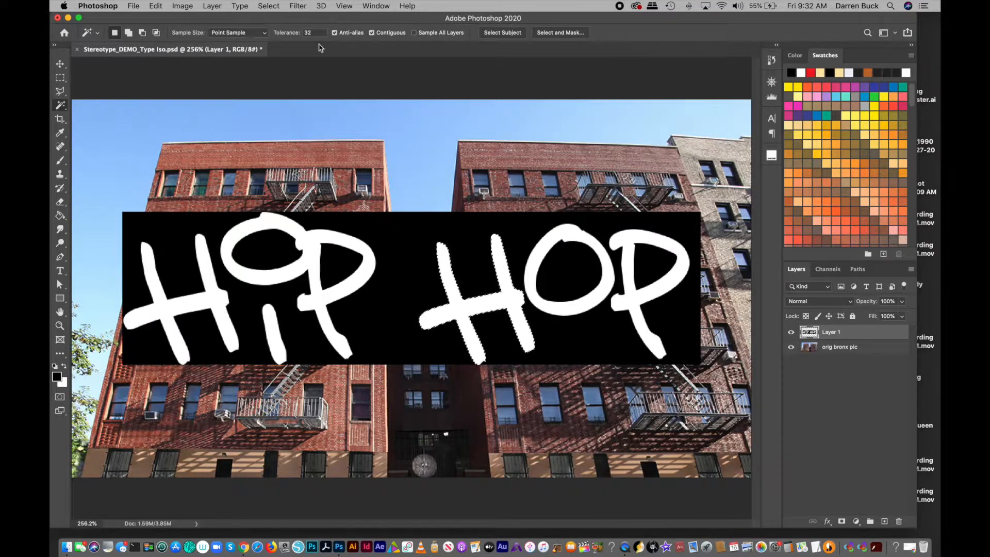
left_click(268, 6)
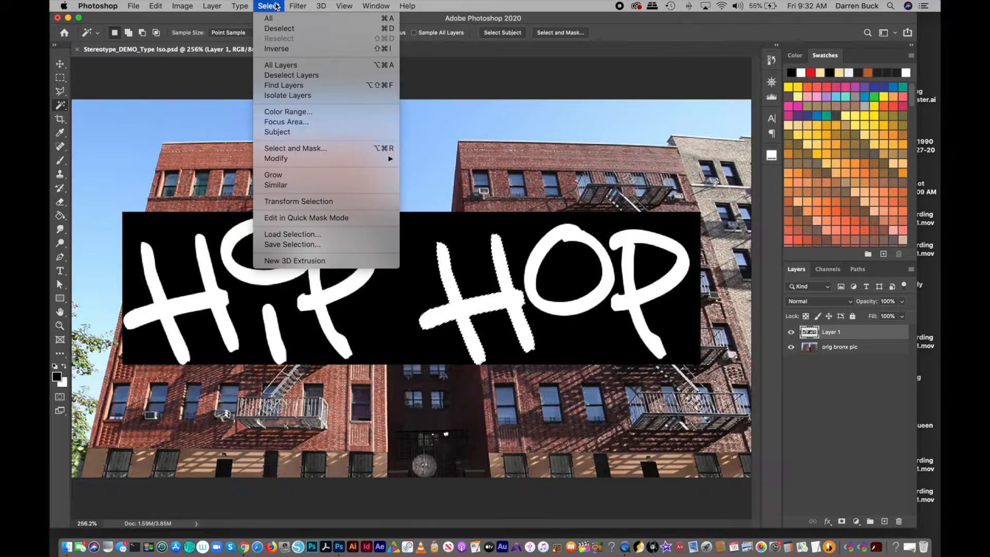
mouse_move(276, 185)
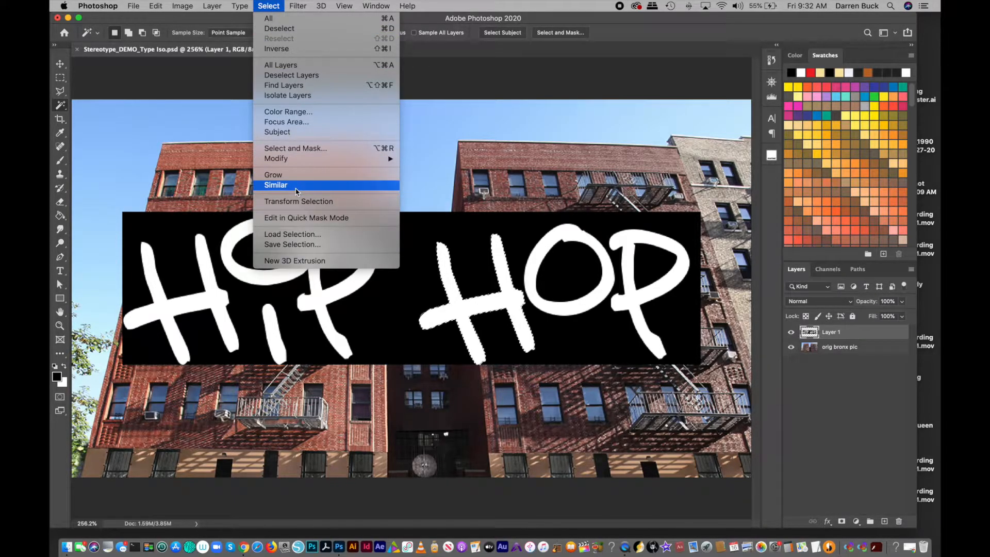
left_click(275, 185)
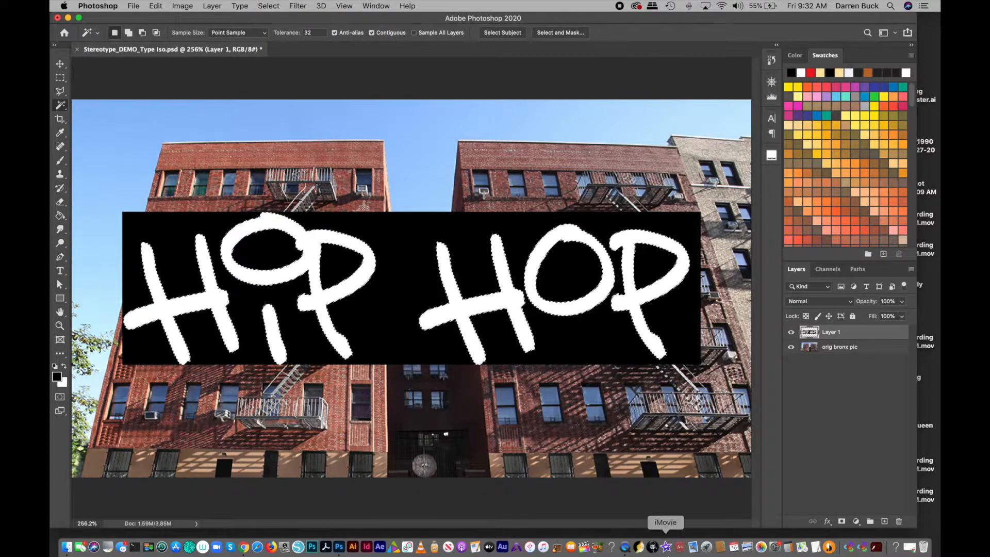
Step: Delete Layer 1 keeping the lettering selection, then create a new empty layer above the photo
left_click(292, 342)
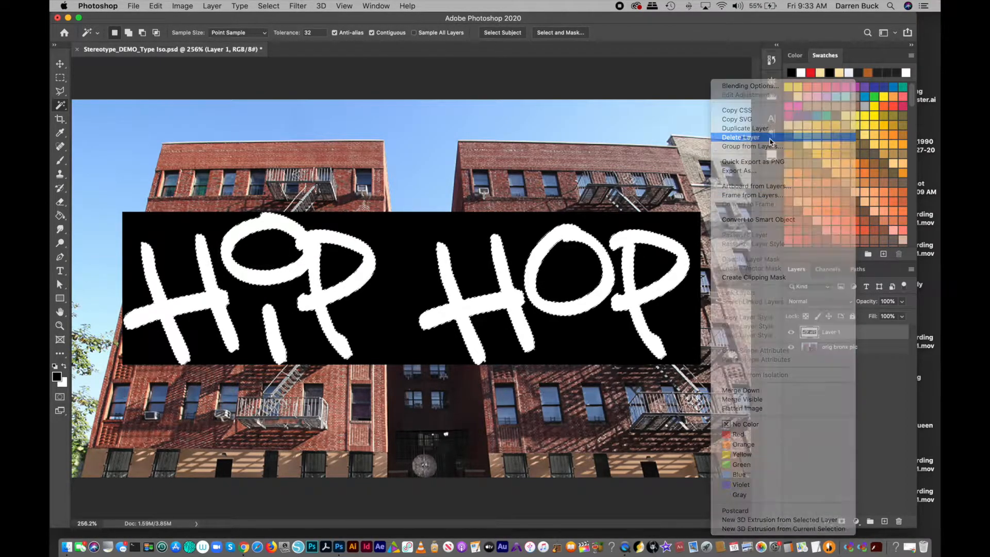
left_click(741, 138)
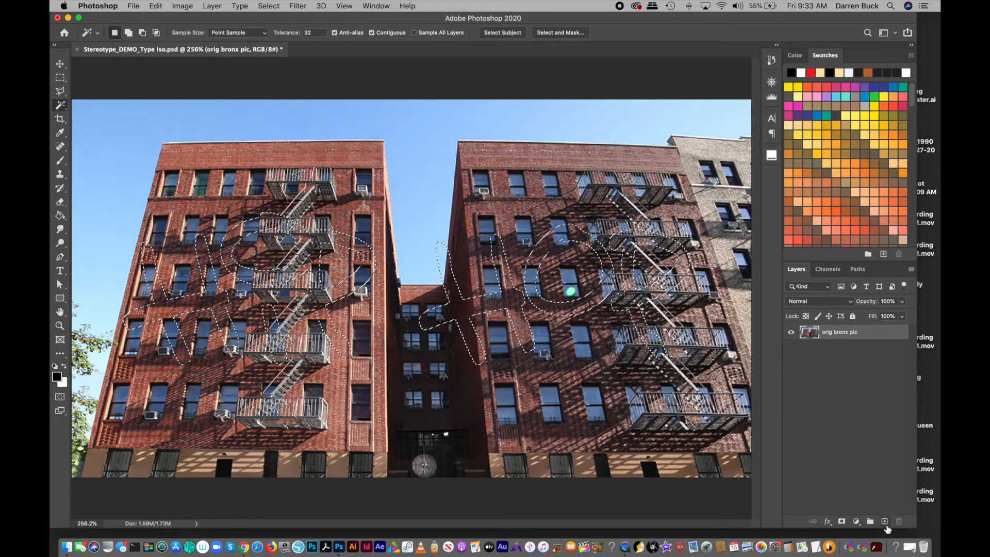
left_click(884, 521)
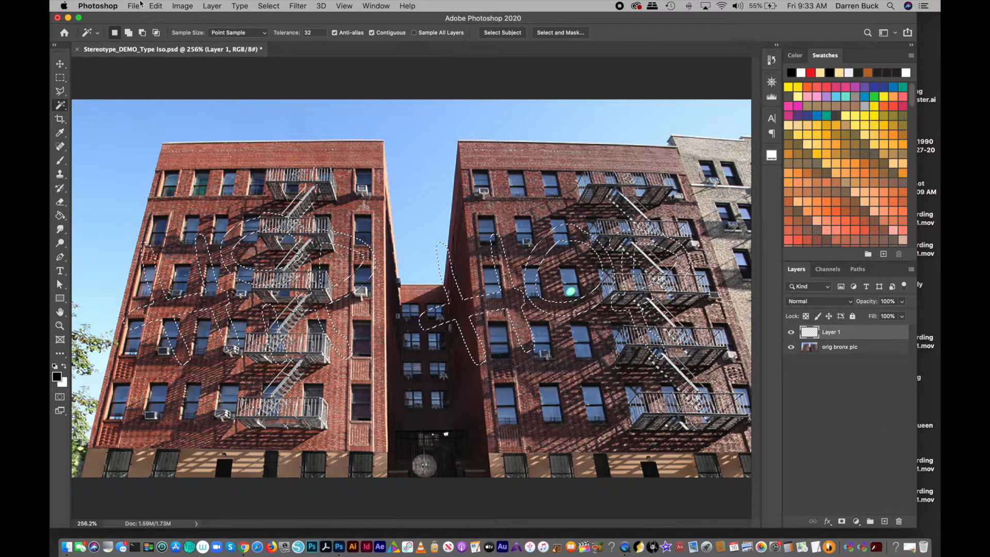
Step: Fill the HIP HOP selection via Edit > Fill with a custom colour, settling on bright cyan
left_click(154, 6)
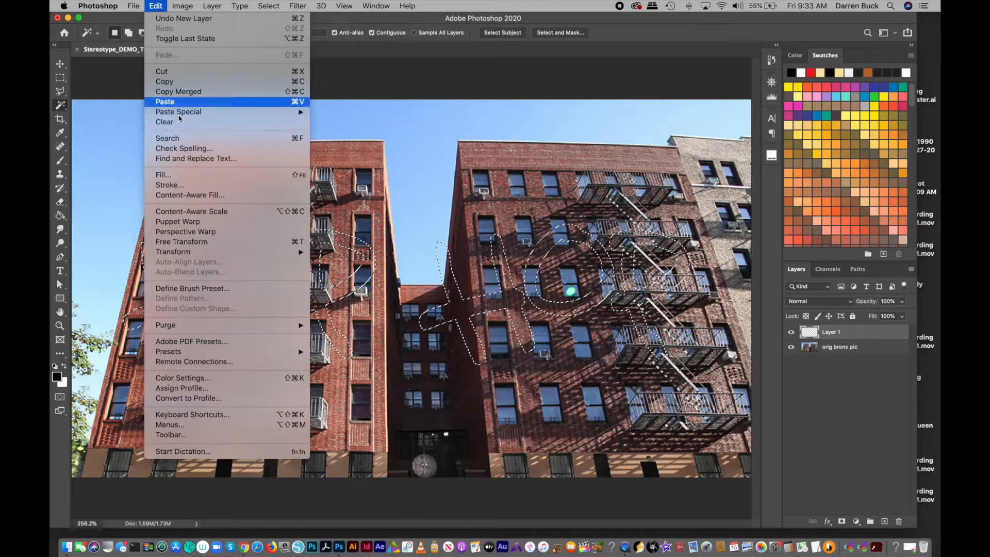
left_click(162, 175)
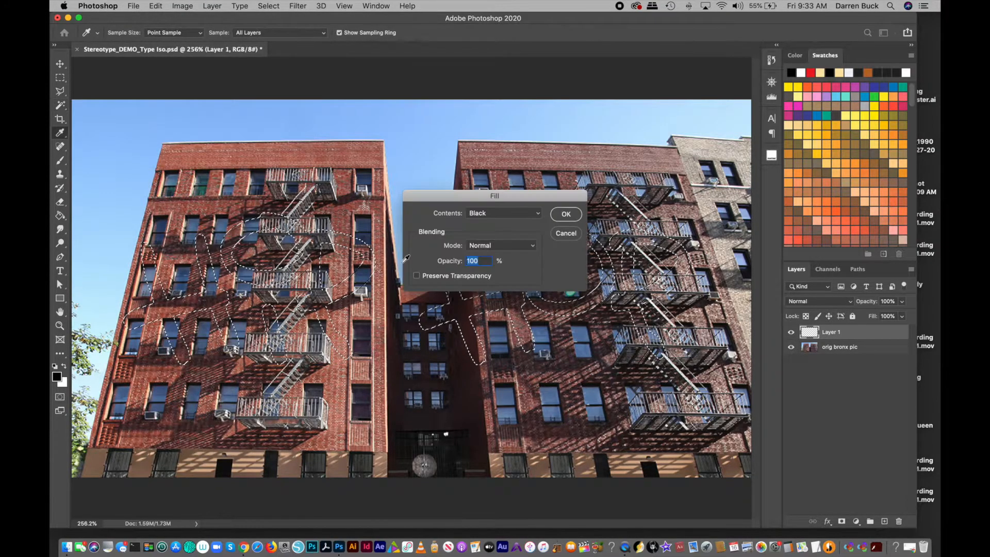
left_click(504, 213)
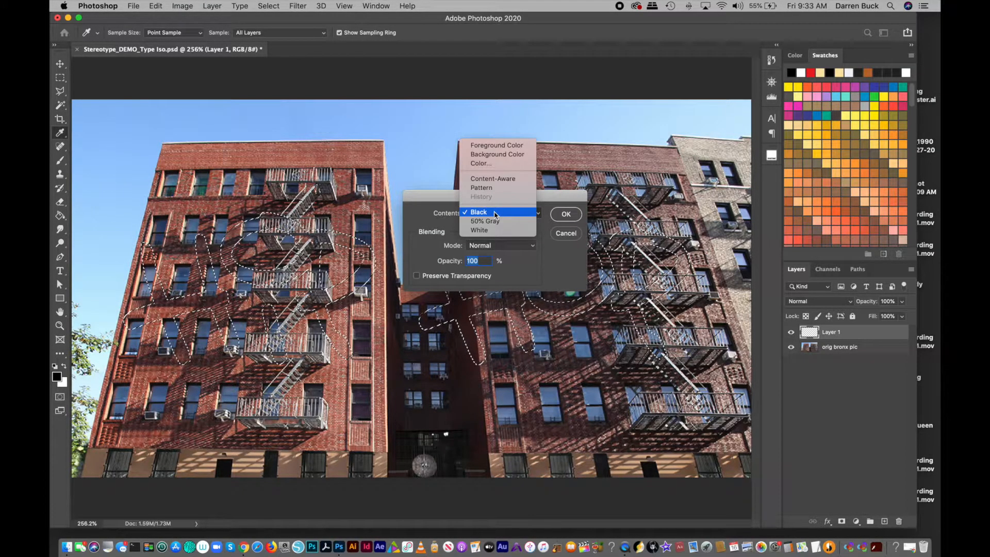
mouse_move(502, 196)
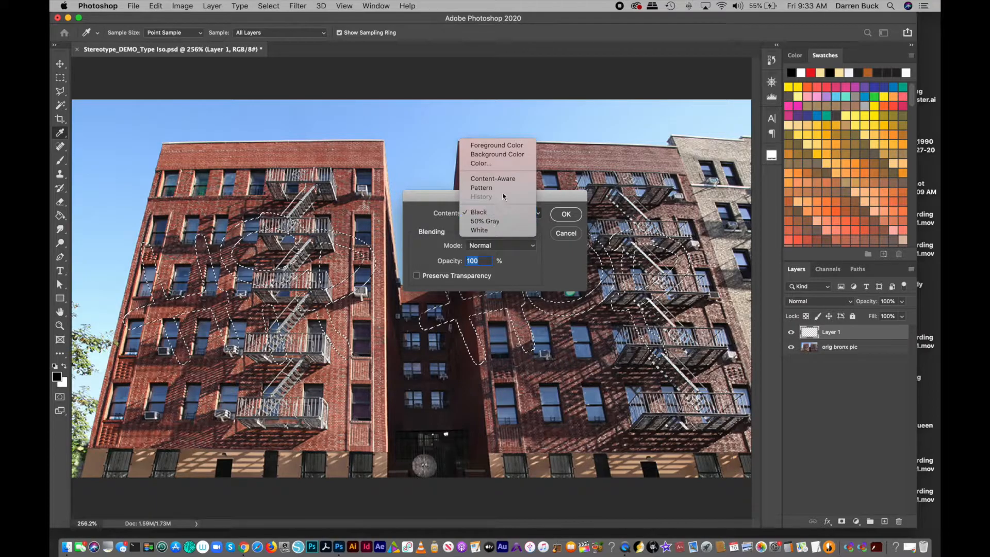
left_click(481, 163)
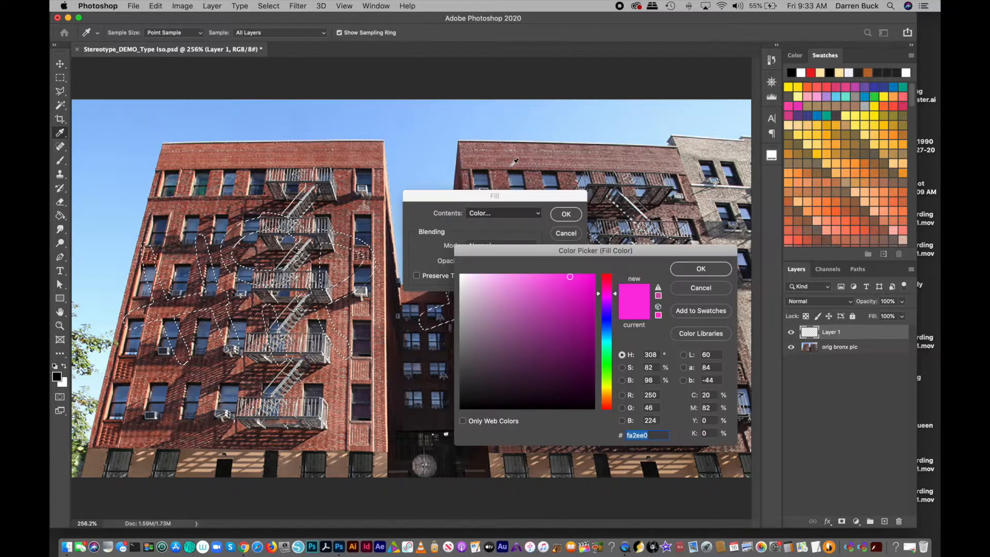
left_click(547, 350)
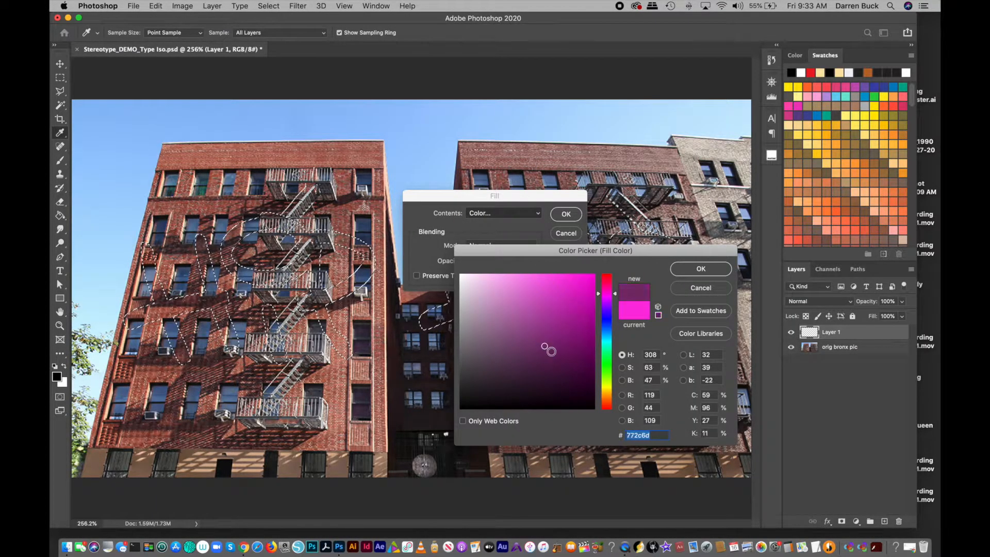
left_click(580, 281)
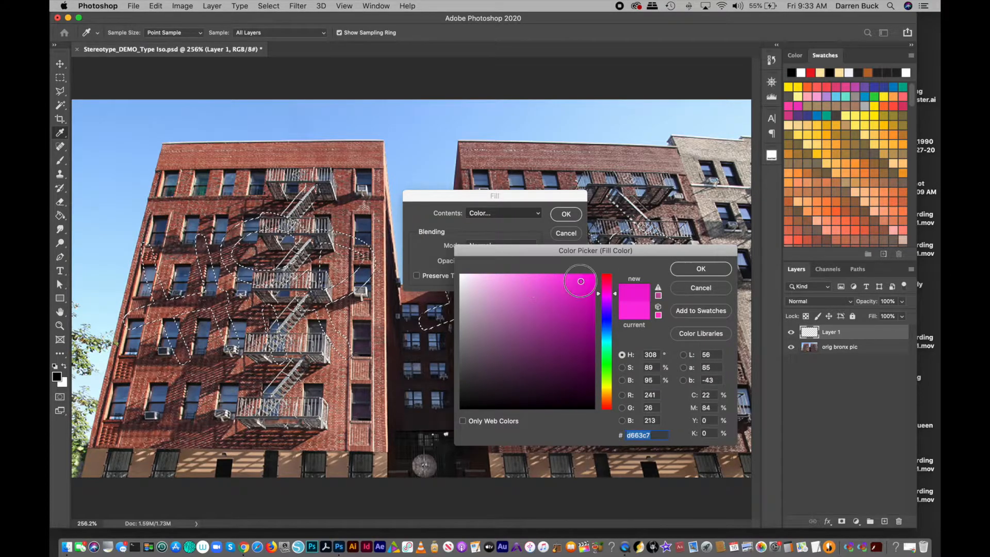
left_click(606, 321)
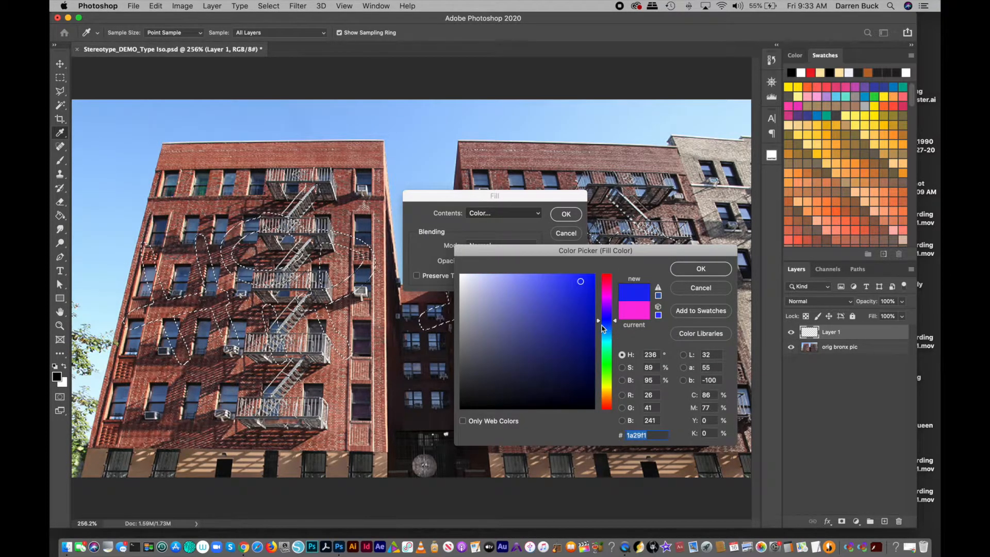
left_click(574, 280)
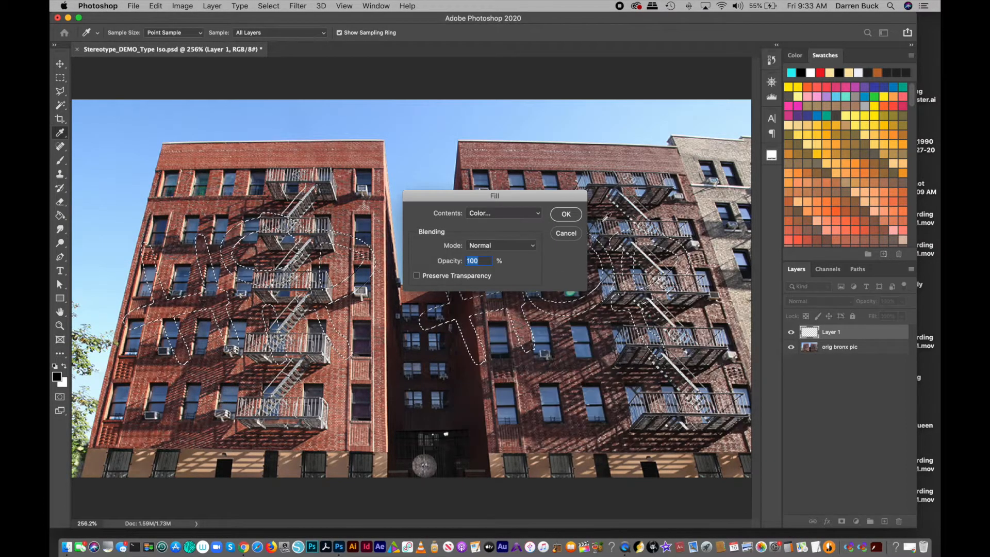
left_click(565, 214)
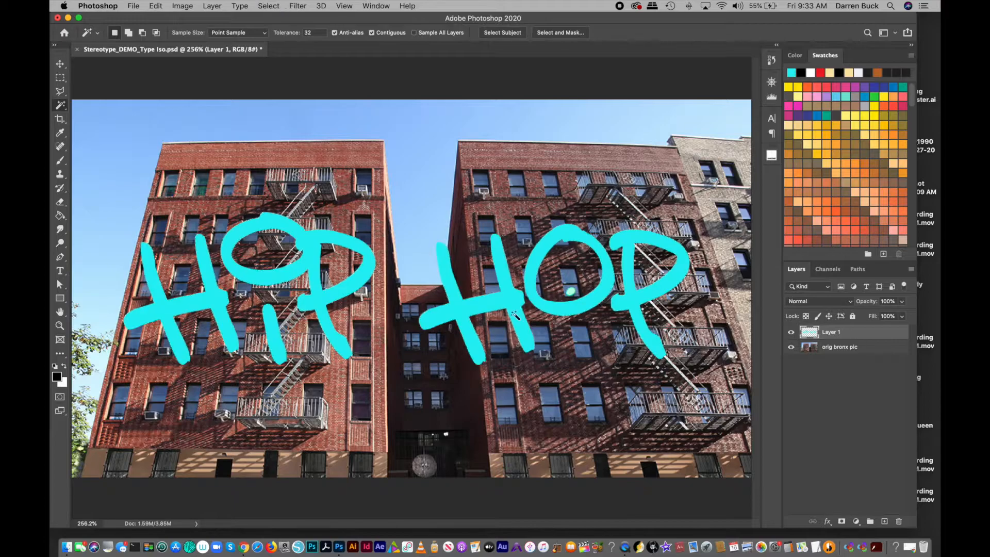
left_click(239, 6)
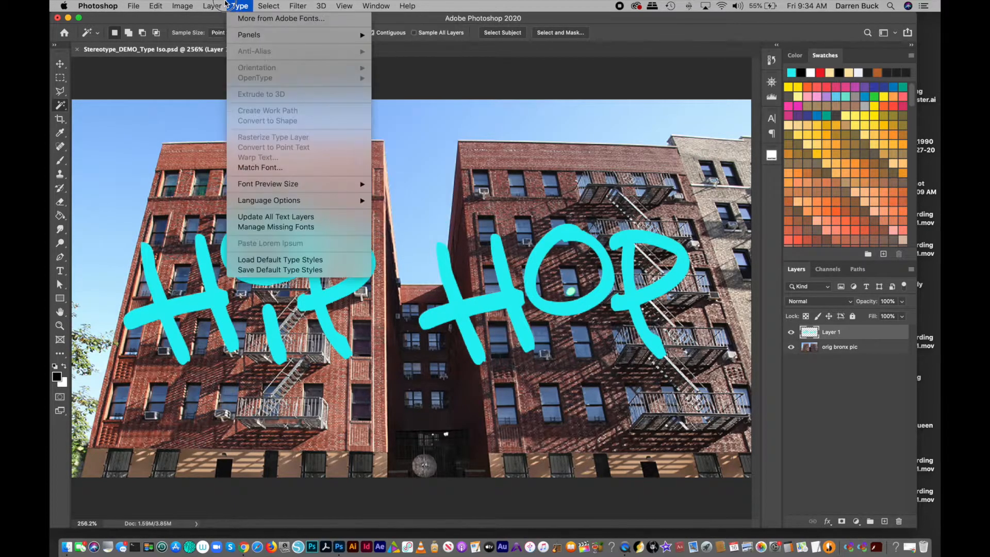
Step: Add a black Stroke layer style about 35 px thick around the cyan lettering
left_click(212, 6)
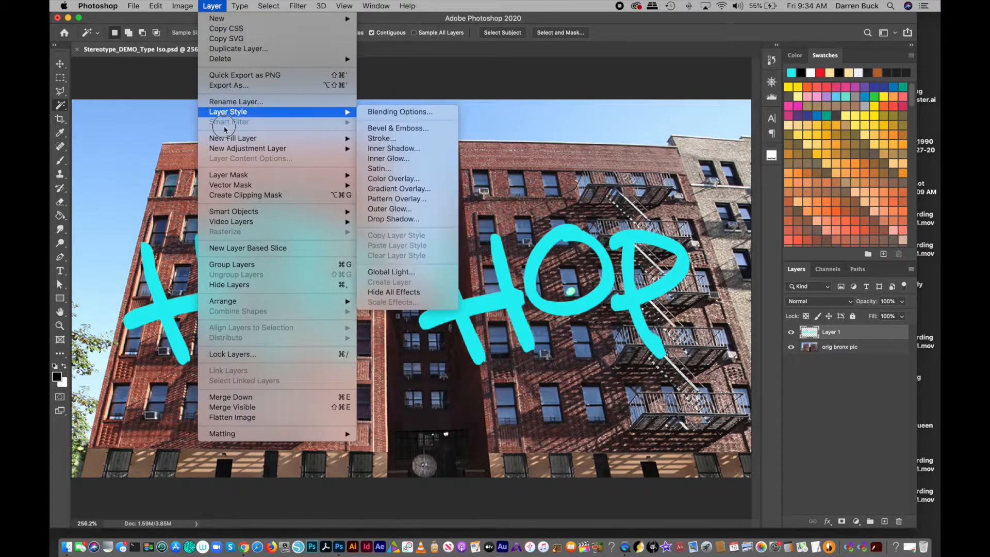
mouse_move(334, 126)
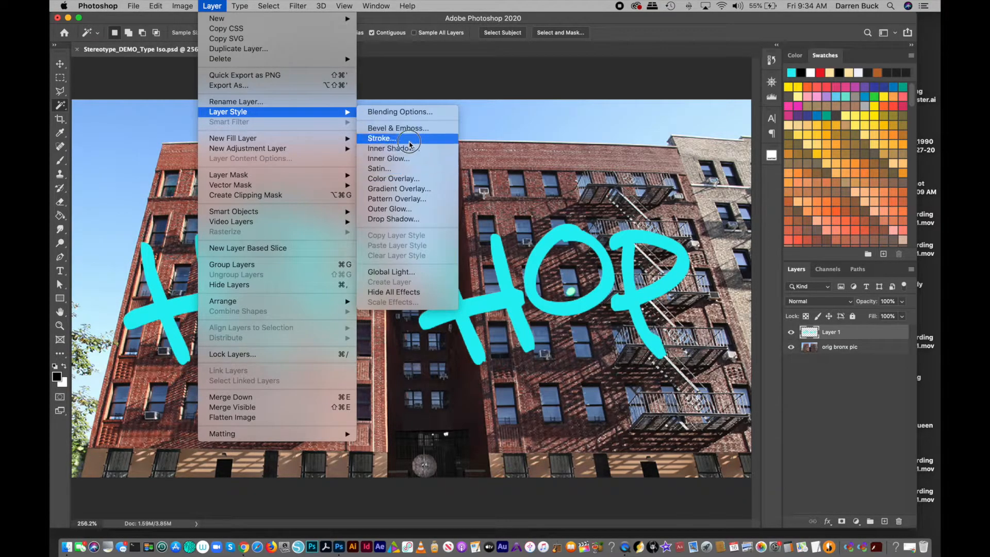
left_click(382, 138)
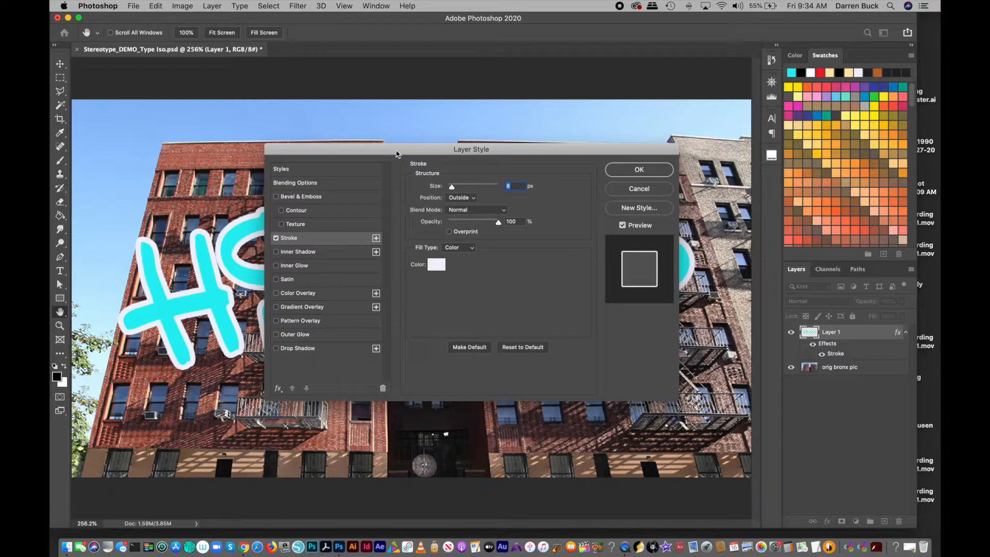
left_click_drag(471, 148, 562, 74)
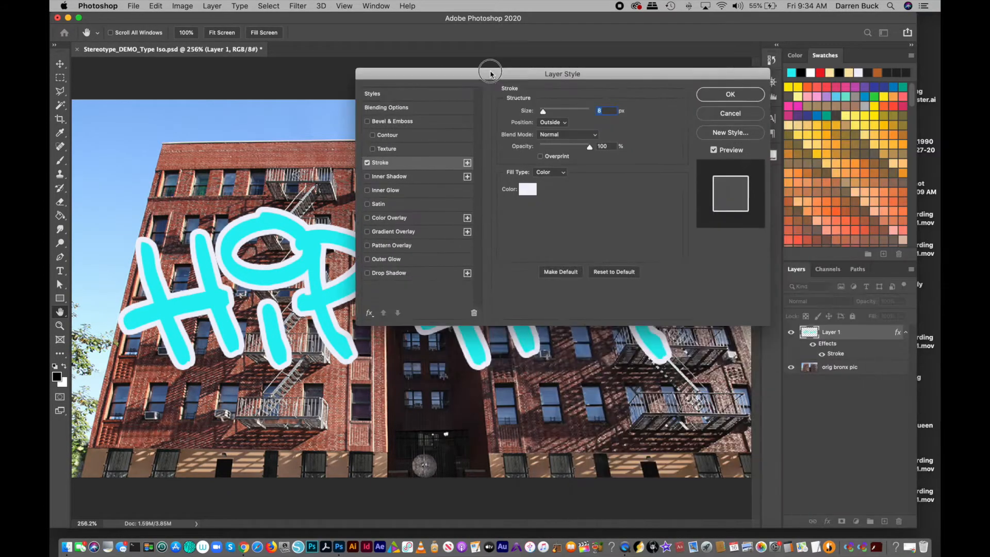
left_click_drag(490, 73, 629, 72)
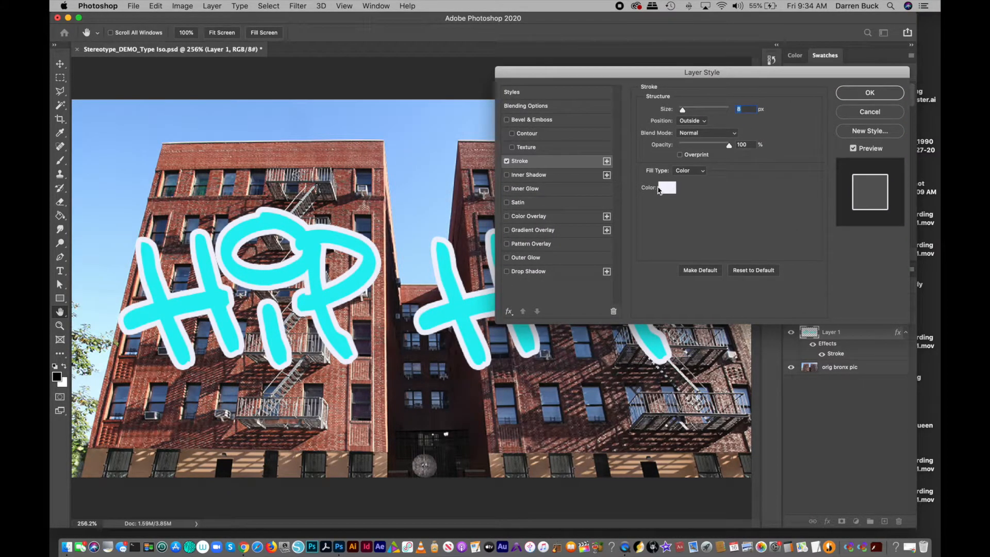
left_click(668, 187)
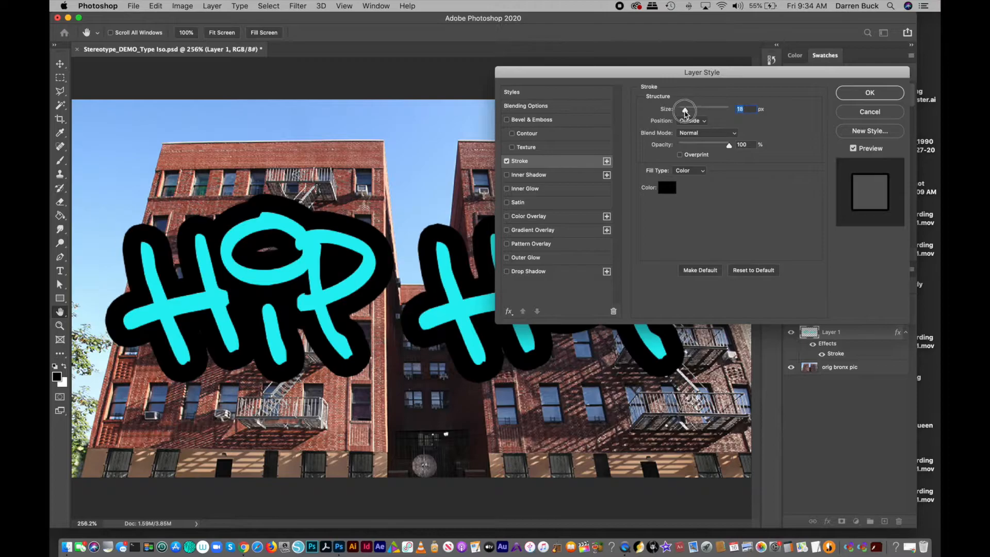
left_click_drag(683, 111, 690, 112)
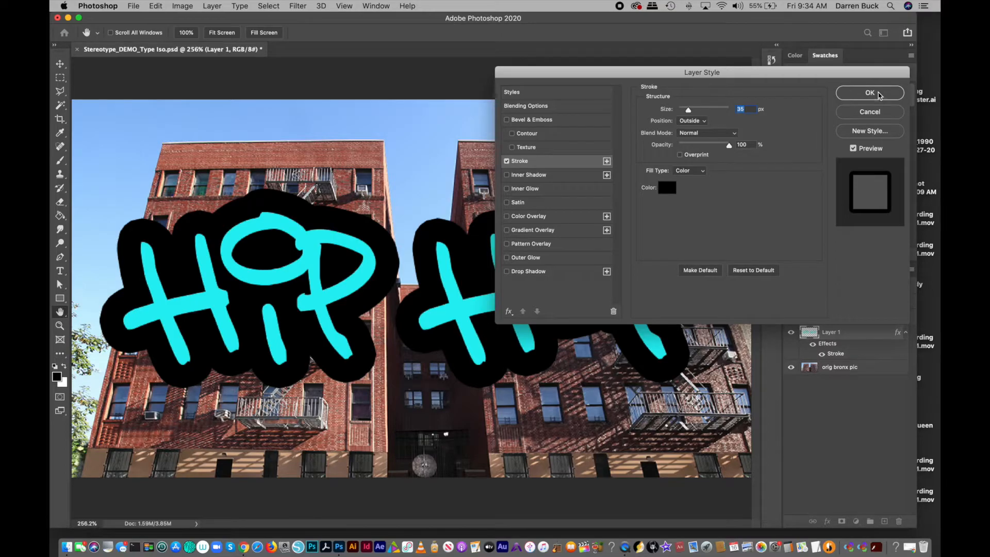
left_click(870, 93)
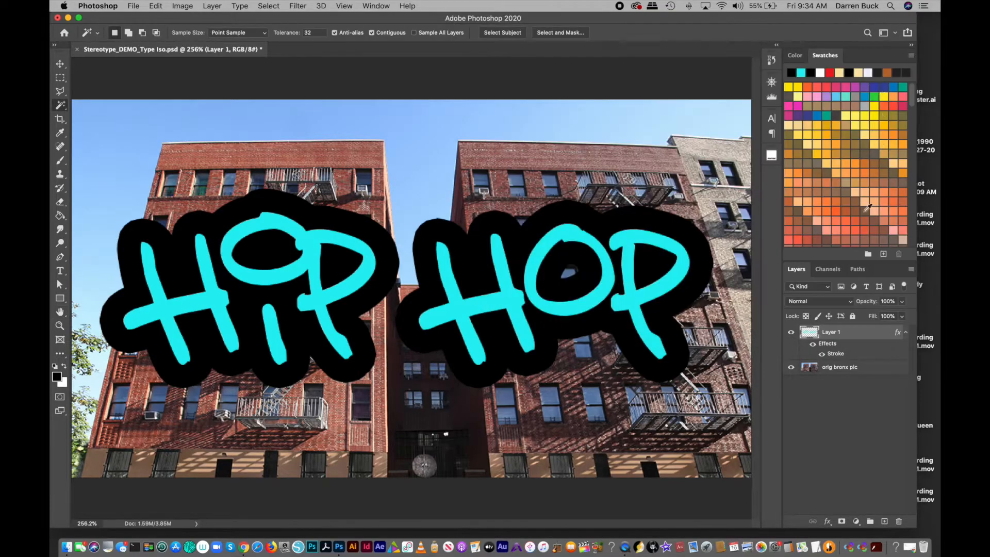
Step: Apply the Artistic Poster Edges filter to the orig bronx pic layer, adjusting edge thickness and intensity
left_click(840, 367)
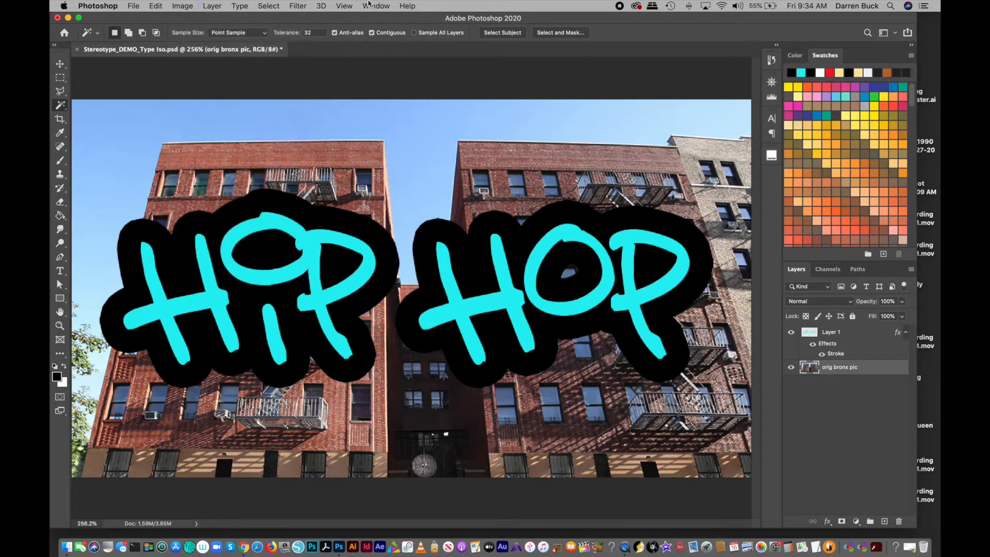
left_click(297, 6)
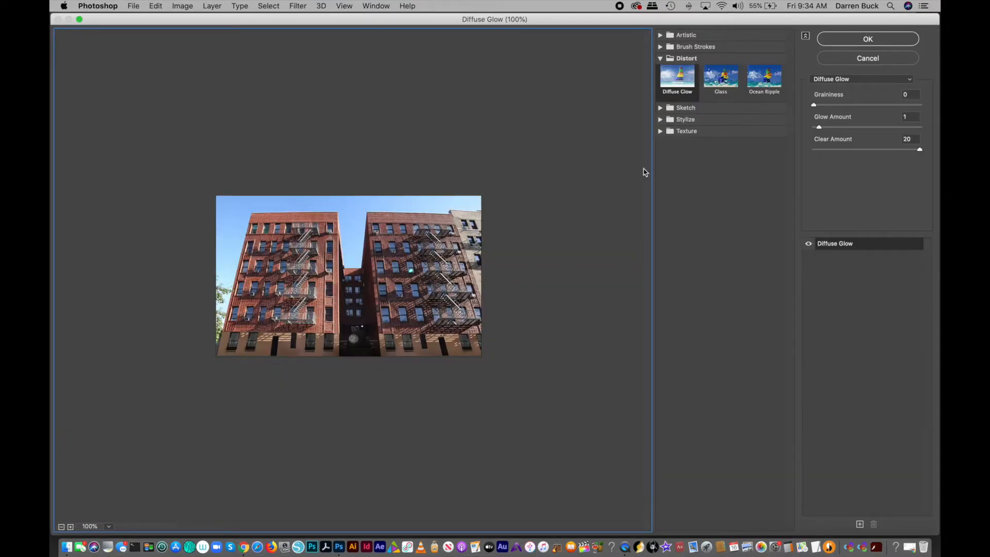
left_click(687, 35)
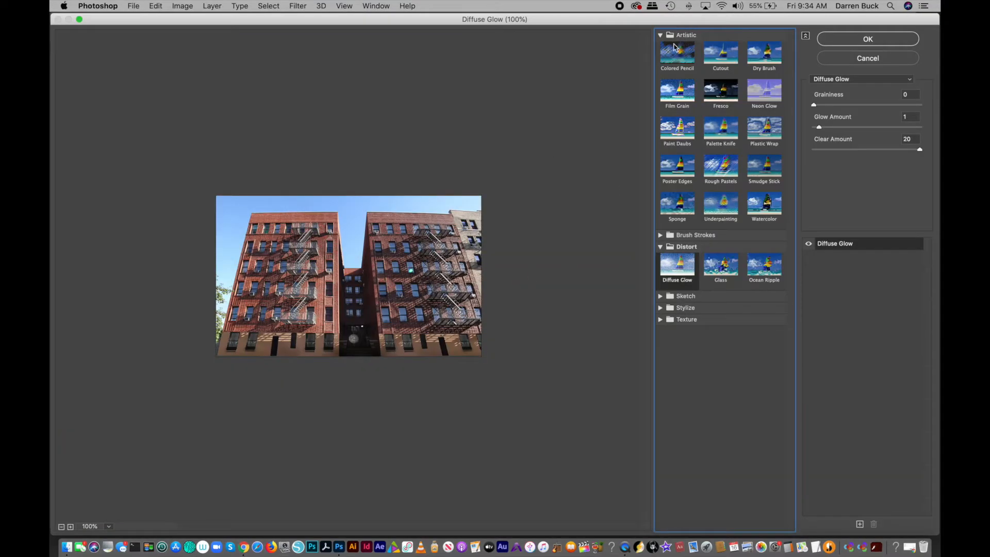
left_click(676, 56)
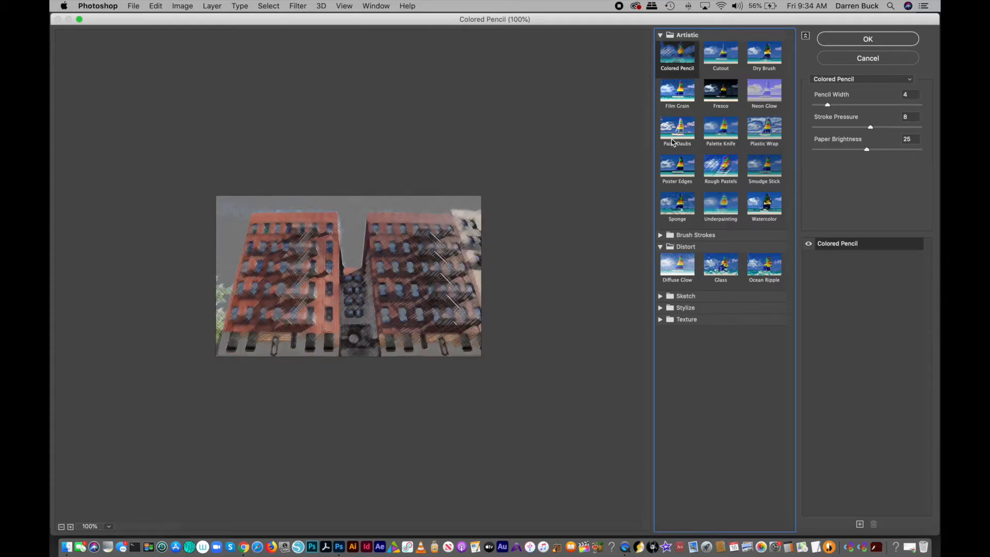
left_click(677, 165)
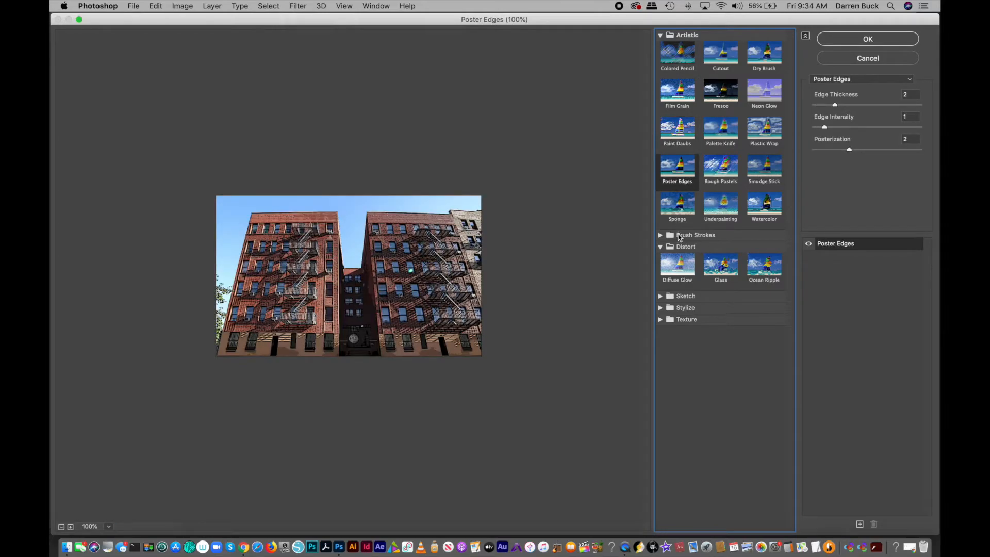
mouse_move(827, 130)
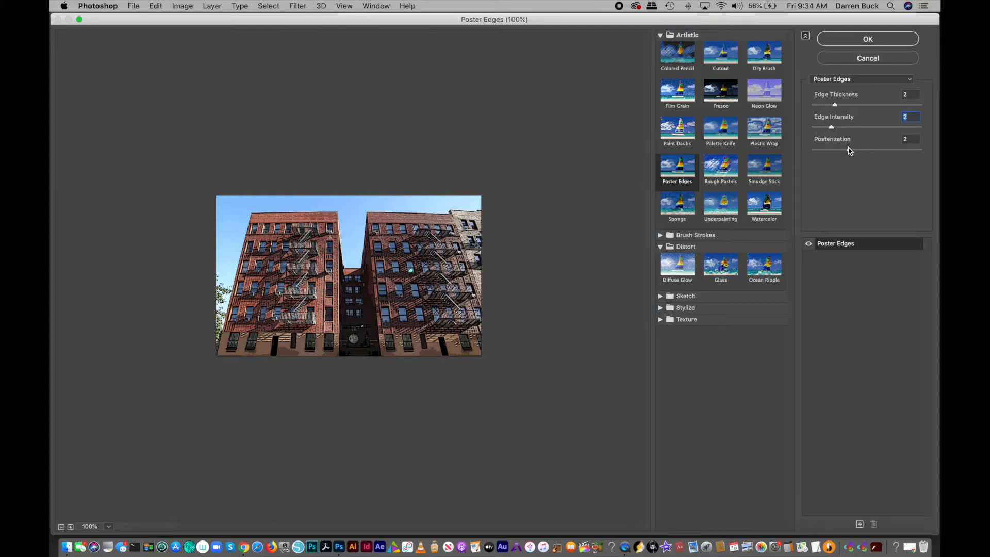
left_click(835, 105)
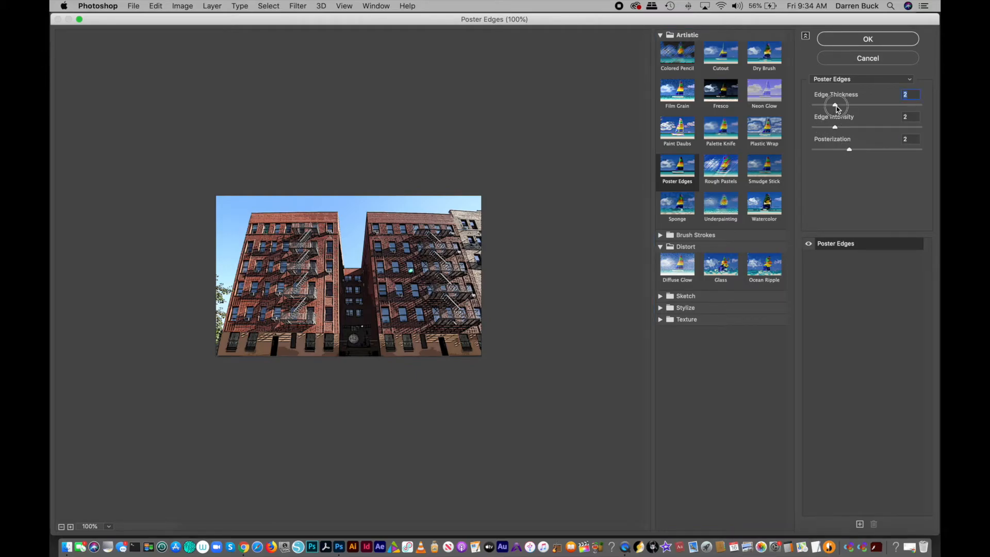
left_click_drag(834, 105, 851, 106)
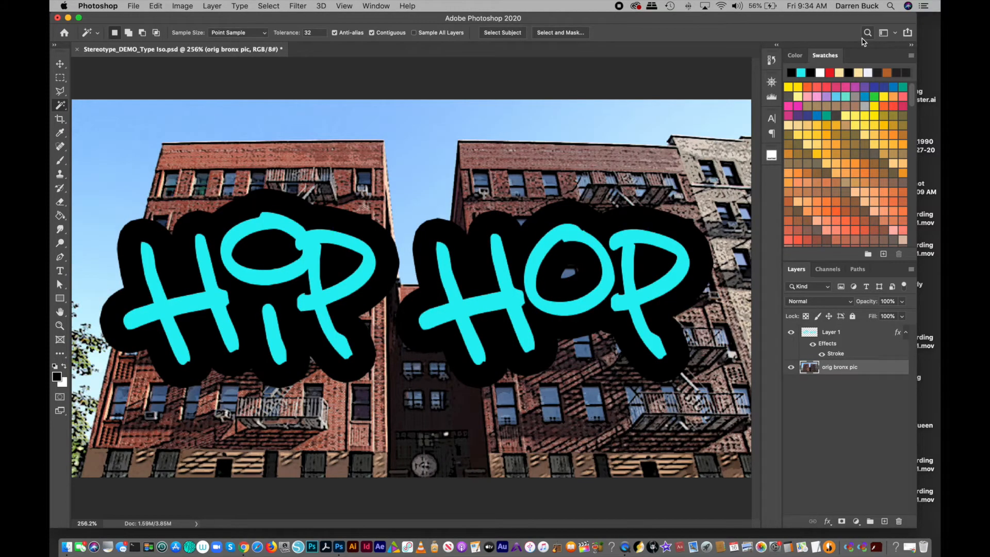
mouse_move(80, 44)
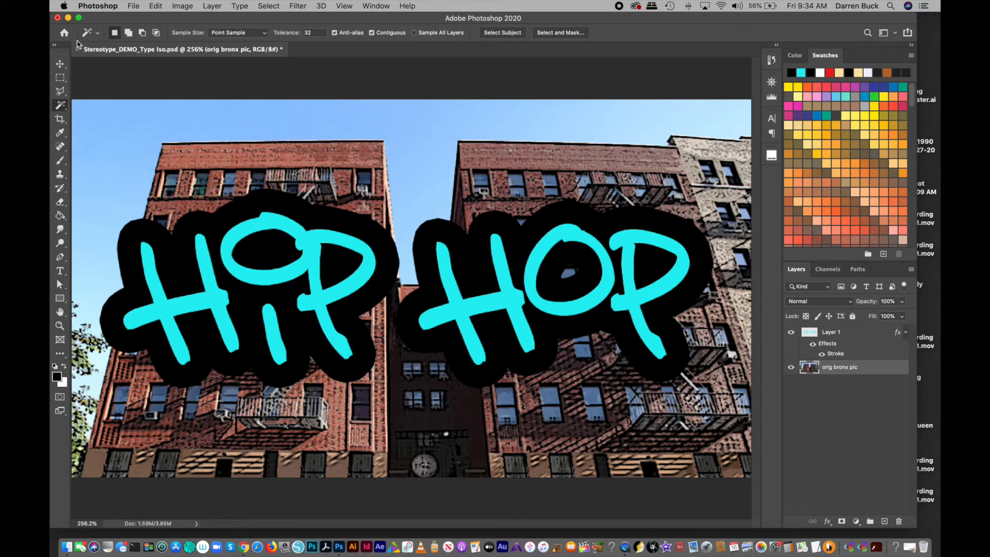
Step: Raise the photo's Lightness to +45 with a Hue/Saturation adjustment
left_click(182, 6)
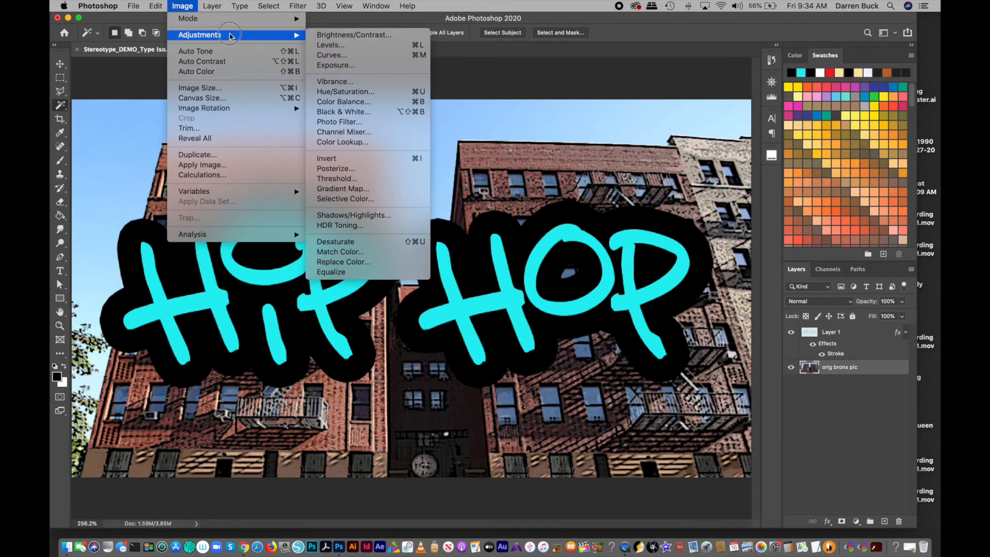
left_click(346, 90)
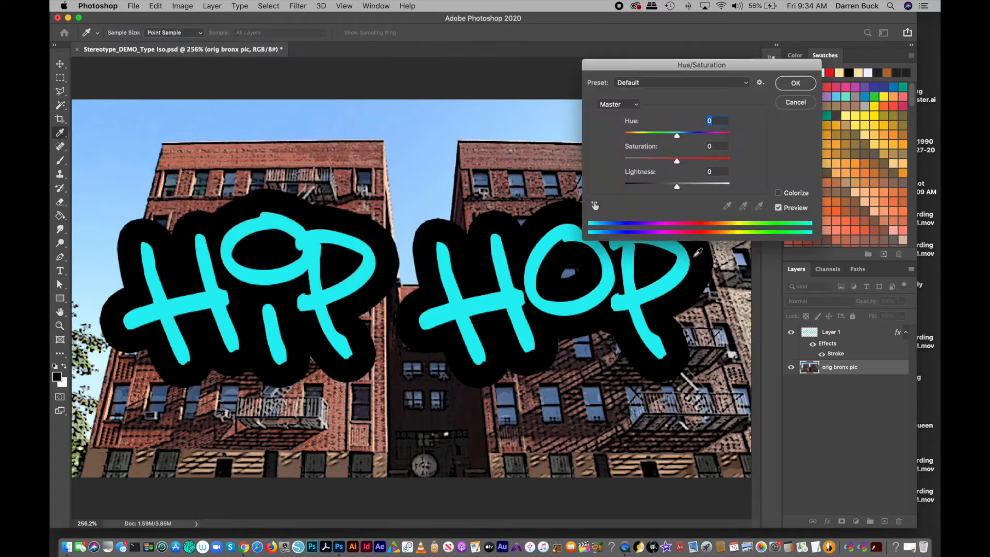
left_click_drag(677, 179, 659, 185)
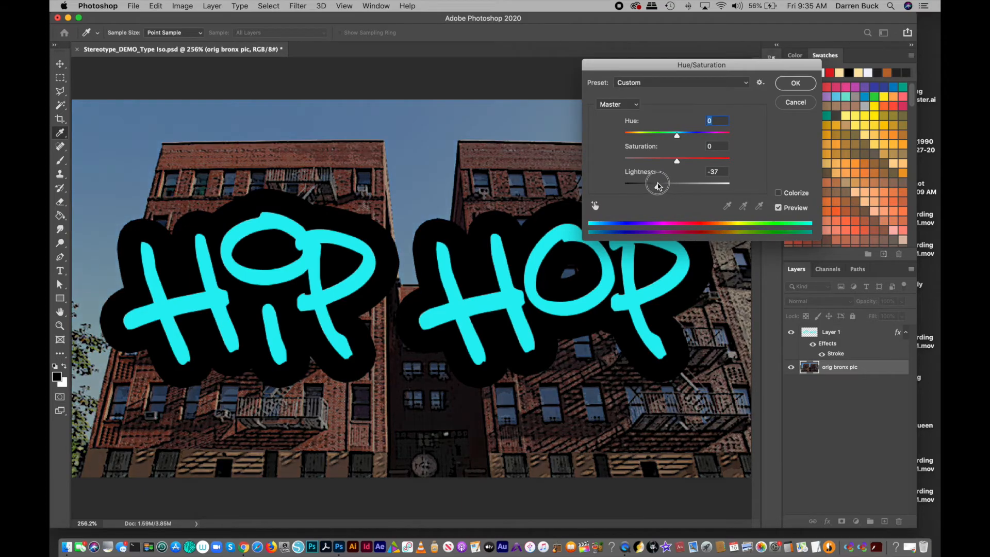
left_click_drag(658, 183, 706, 183)
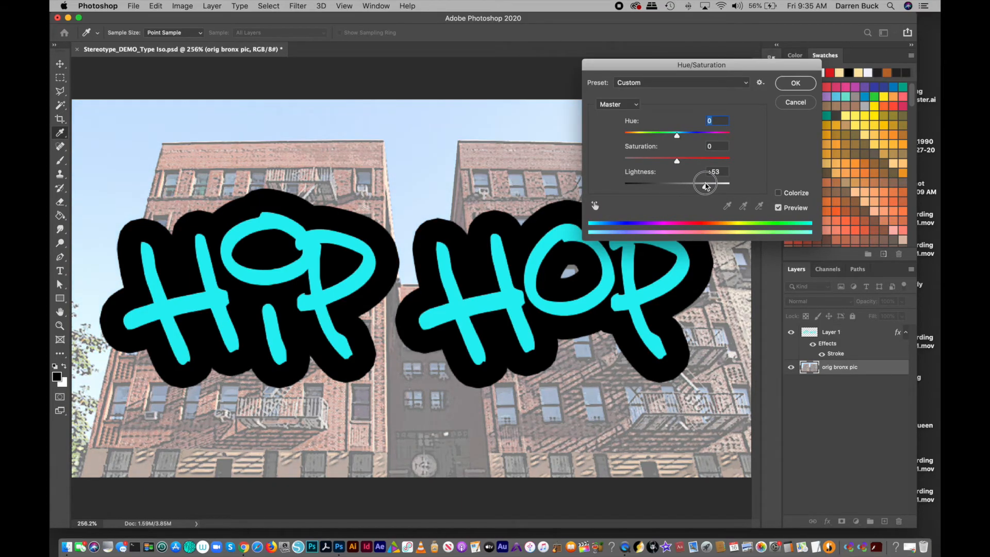
left_click_drag(704, 186, 701, 186)
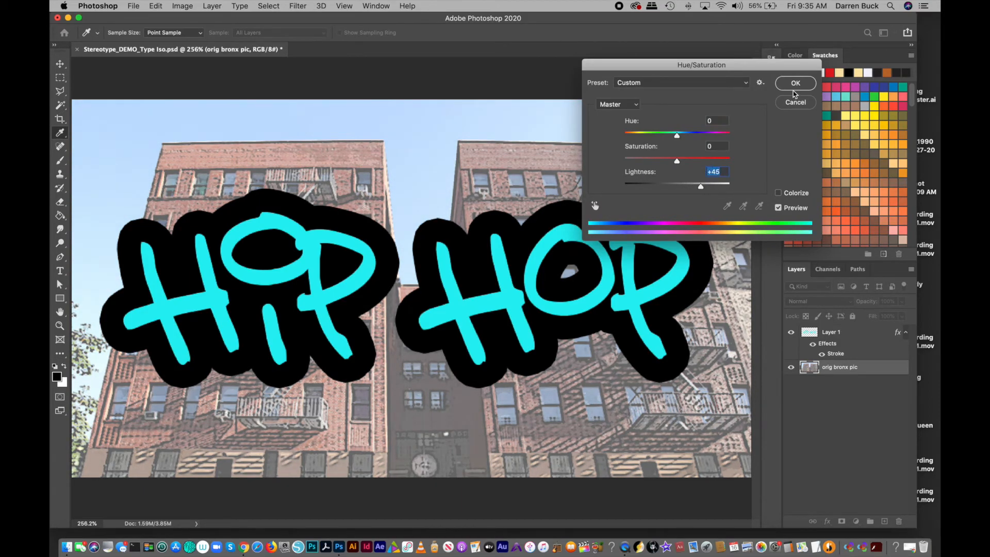
left_click(182, 6)
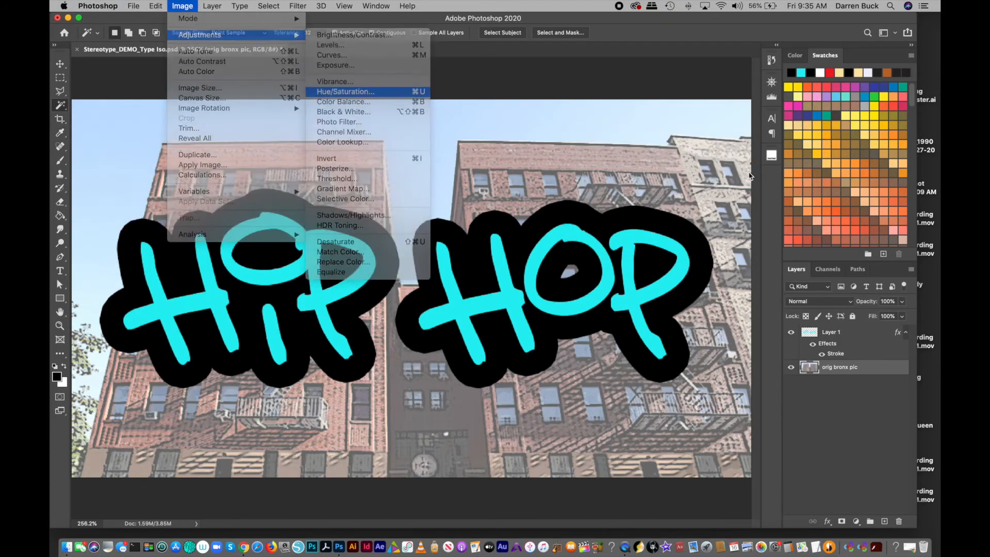
Step: Colorize the photo in a second Hue/Saturation pass, shifting the hue from red to purple
left_click(345, 92)
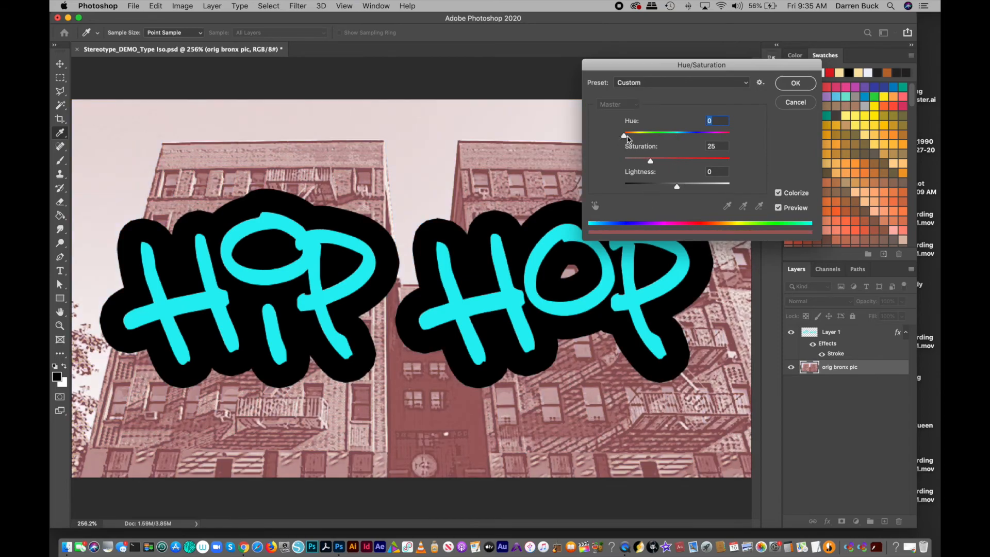
left_click_drag(625, 133, 710, 133)
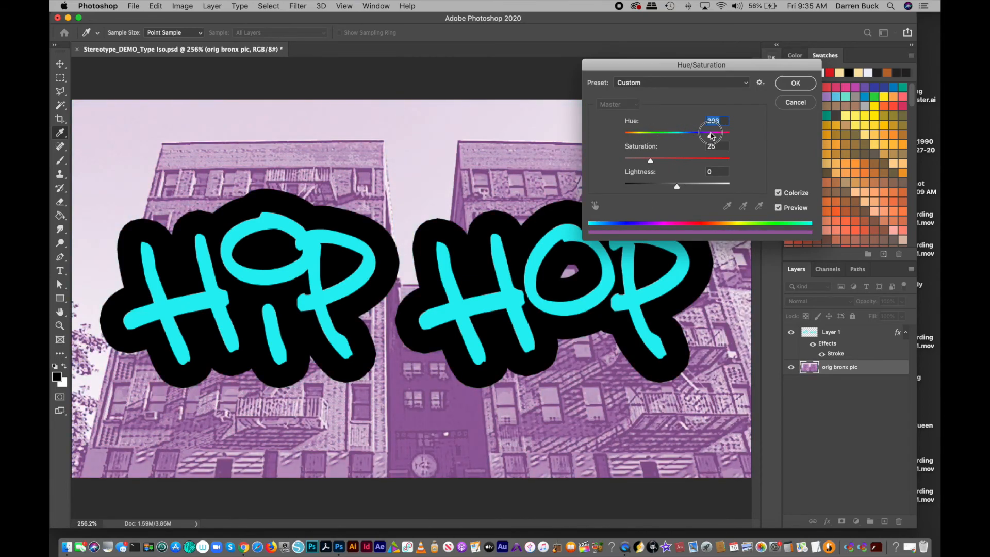